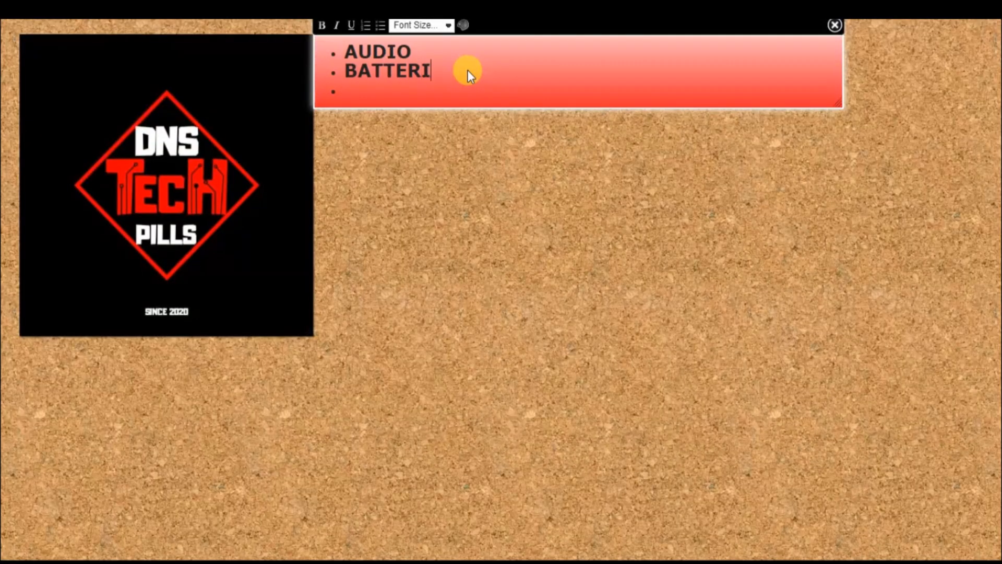
- List hardware categories on the note: display adapter, brightness, keyboard, touch pad, game controllers
{"action": "type", "text": "ES"}
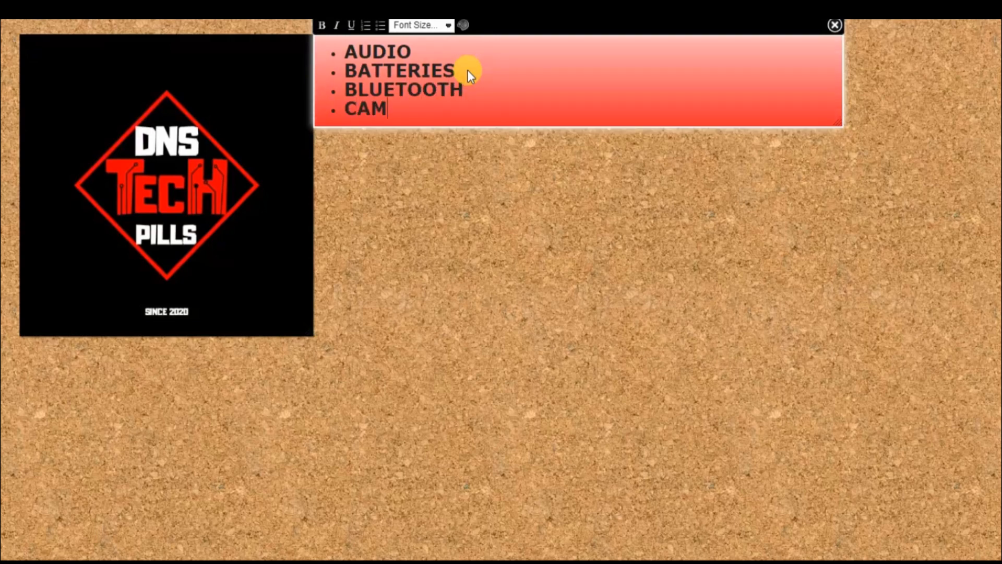
{"action": "type", "text": "ERA"}
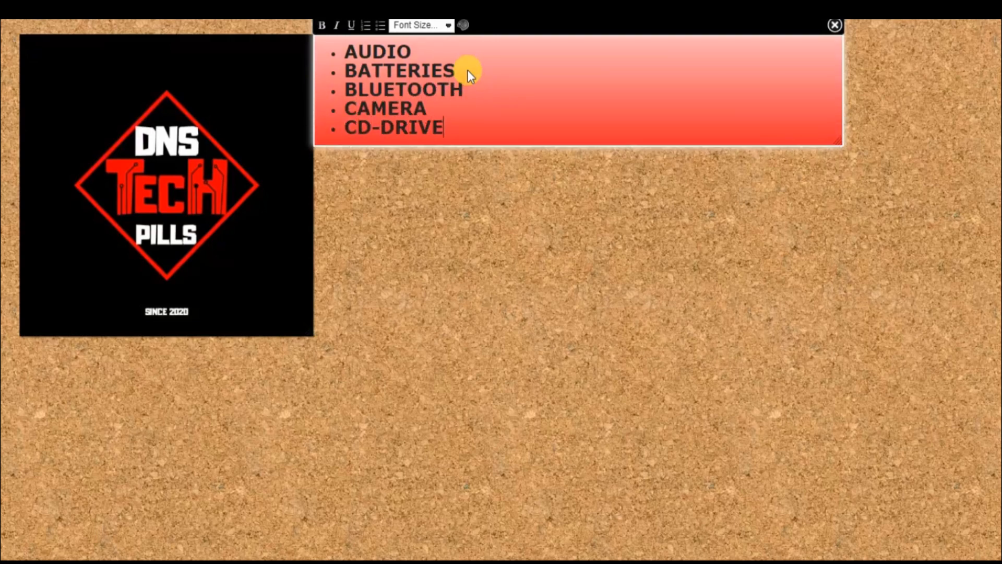
{"action": "type", "text": "DISPLAY ADAPTE"}
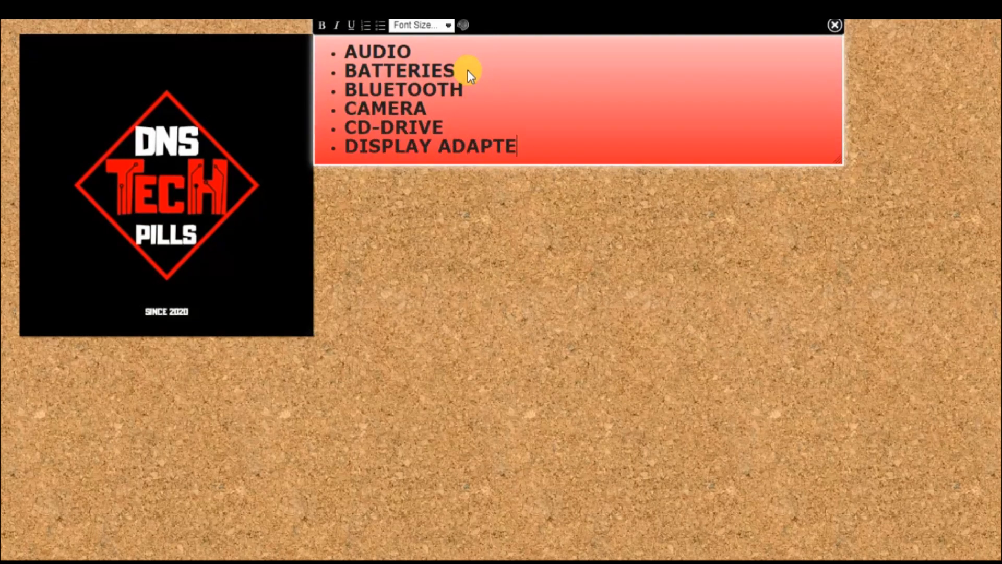
{"action": "type", "text": "R"}
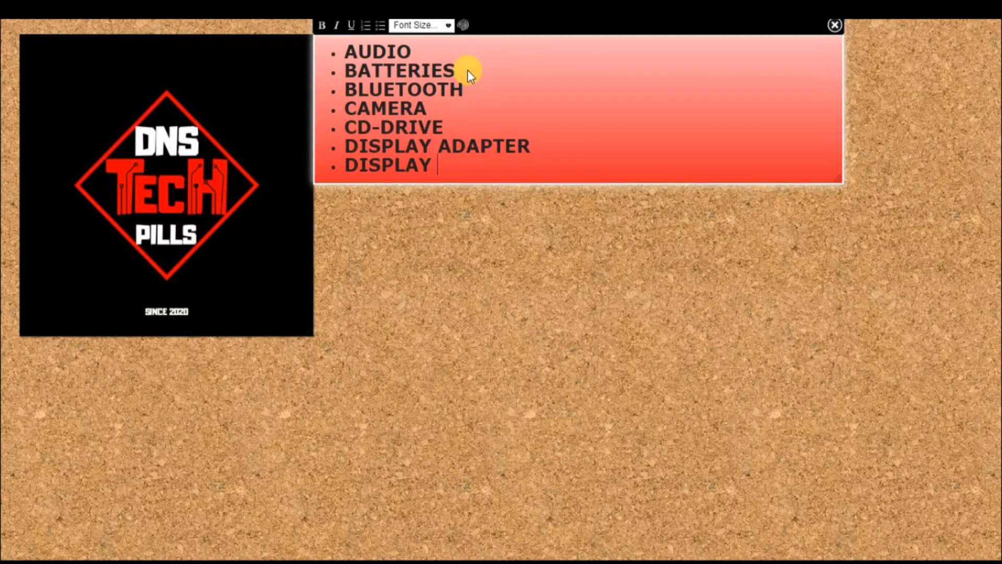
{"action": "type", "text": "BRIGHTNESS"}
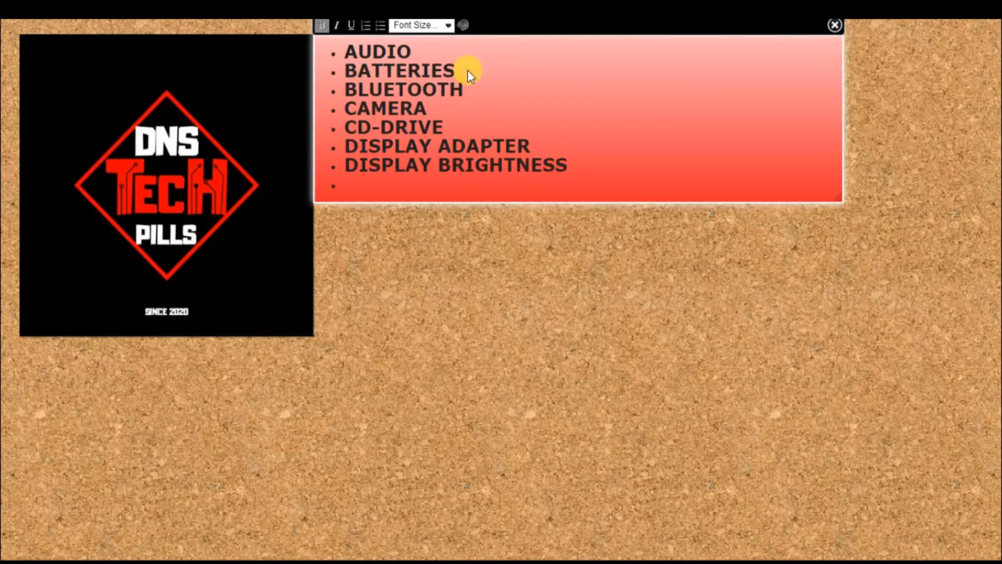
{"action": "type", "text": "KEYBOARD"}
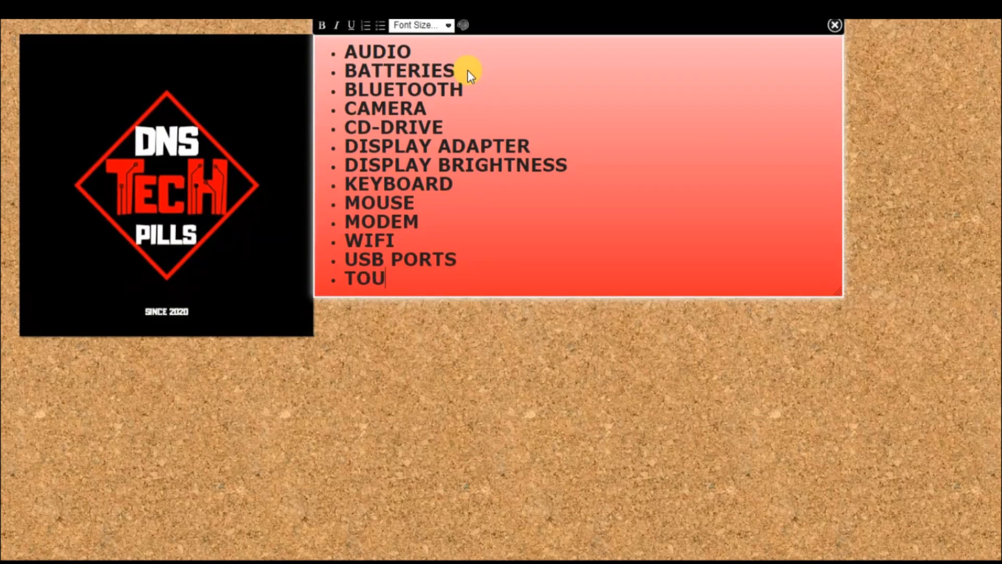
{"action": "type", "text": "CH PAD"}
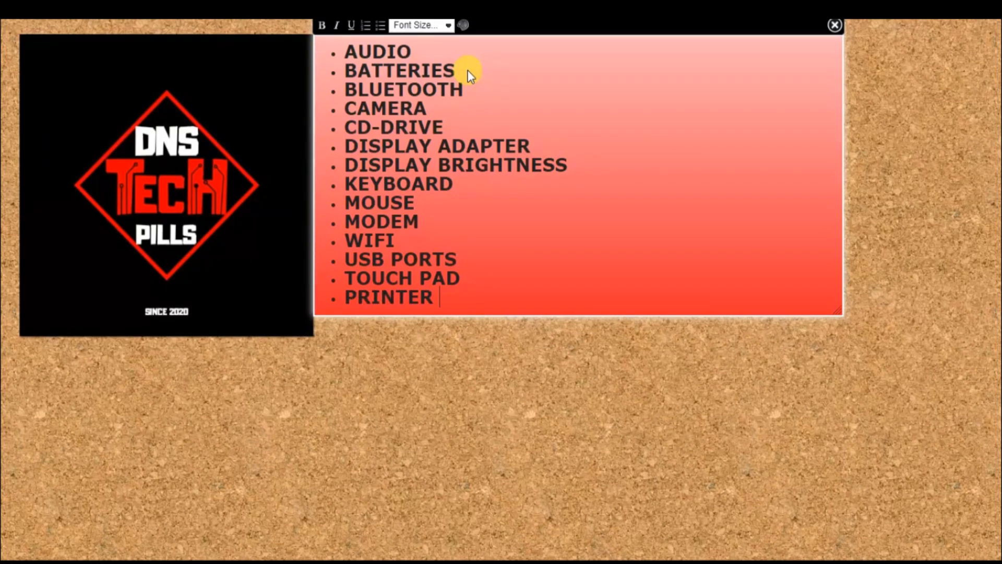
{"action": "type", "text": "GAME CONTROLLERS"}
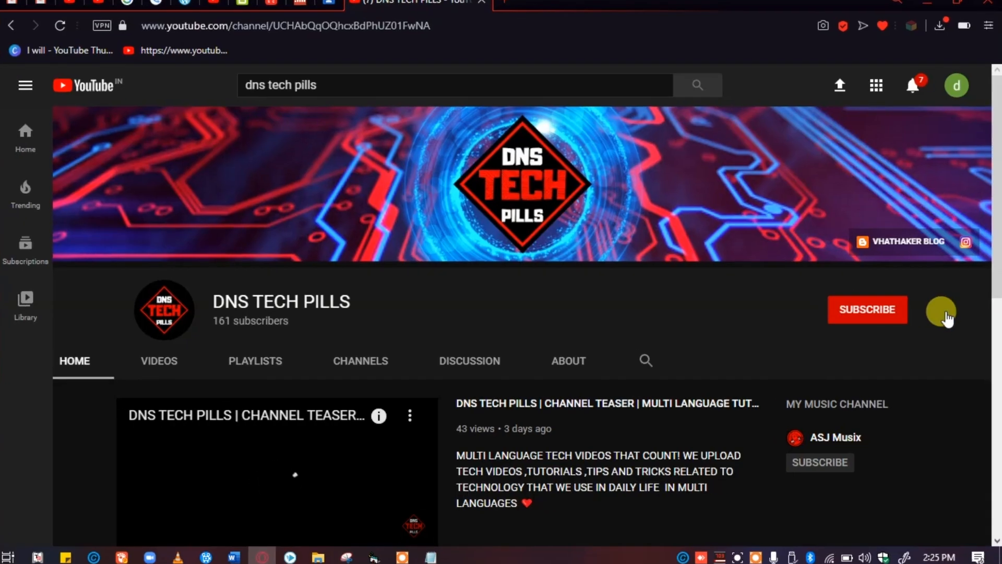
- Subscribe to the DNS TECH PILLS channel with notifications turned on
{"action": "left_click", "coordinate": [867, 309]}
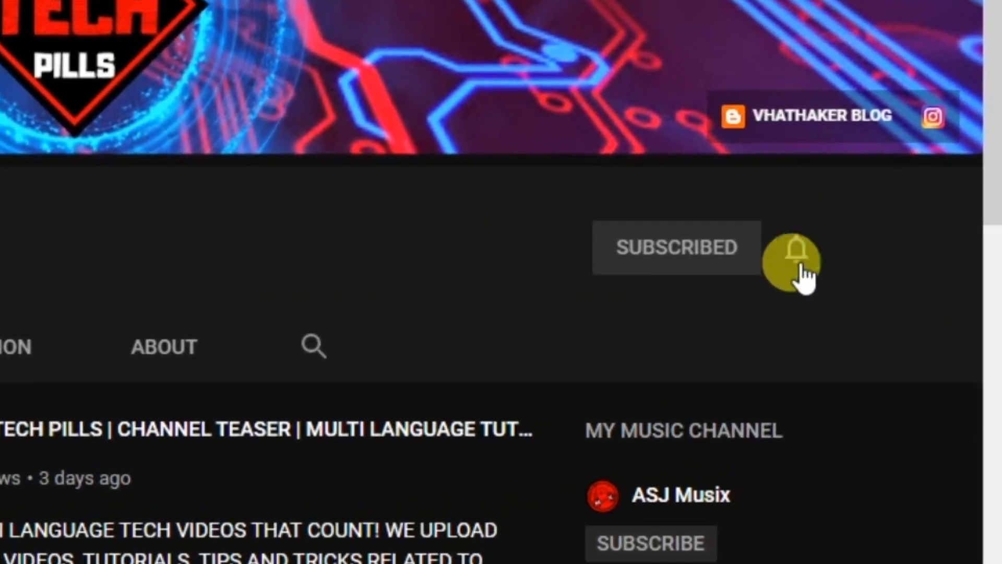
{"action": "left_click", "coordinate": [795, 248]}
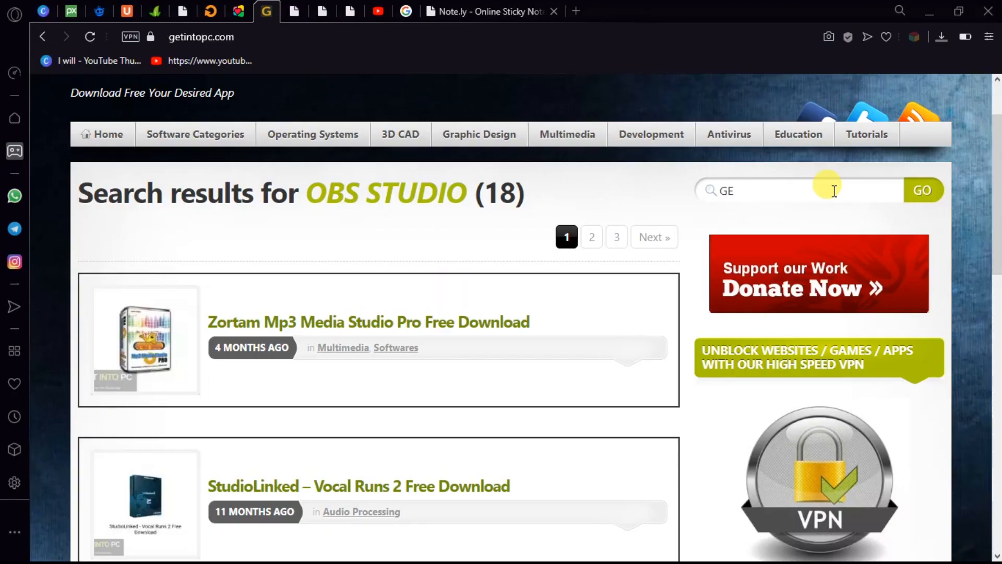
- Search the Get Into PC site for 'DRIVER BOOSTER'
{"action": "type", "text": "DRIV"}
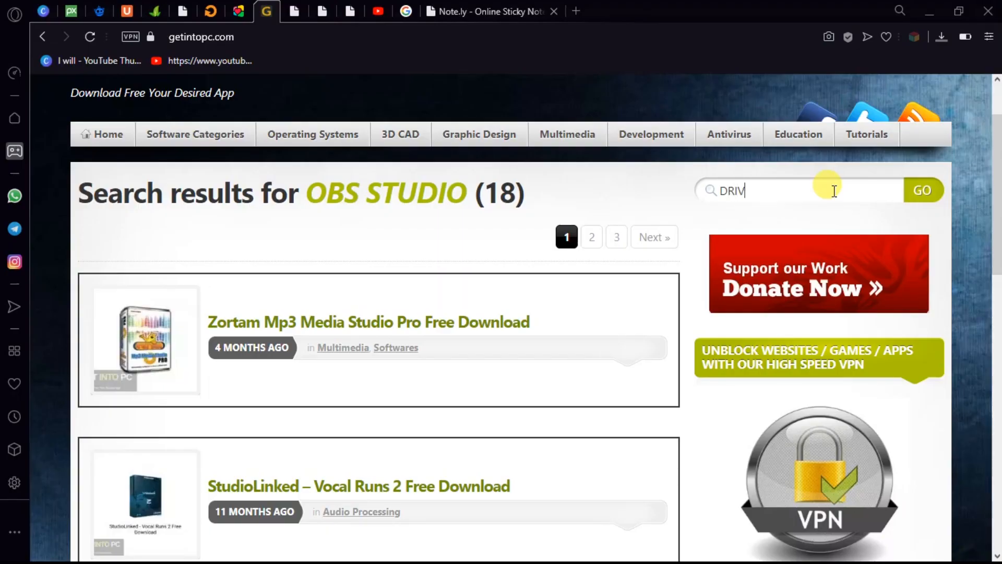
{"action": "type", "text": "ER BOOSTE"}
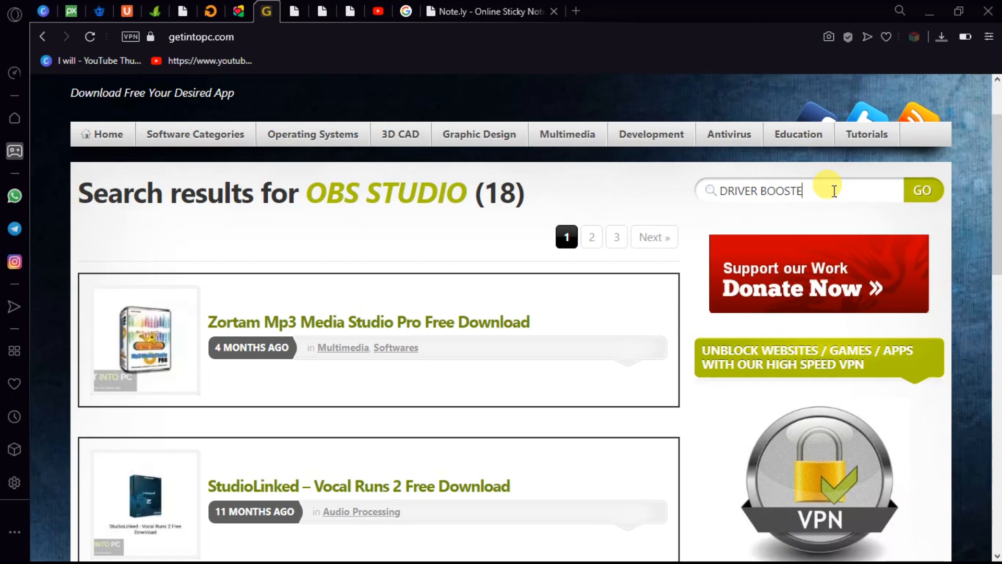
{"action": "left_click", "coordinate": [922, 190]}
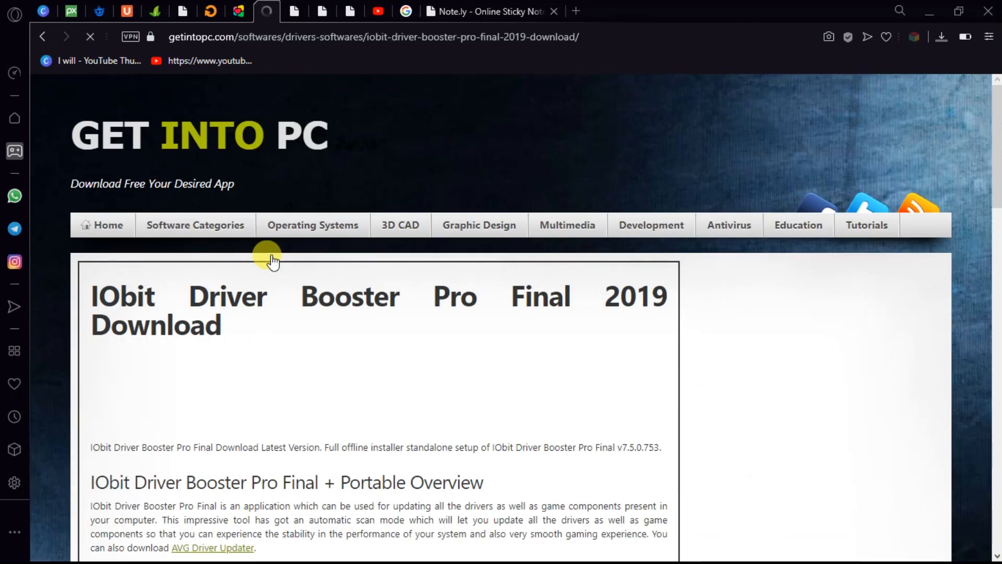
- Request the 64-bit IObit Driver Booster Pro v7.5.0.753 download from the result page
{"action": "scroll", "scroll_direction": "down", "scroll_amount": 3}
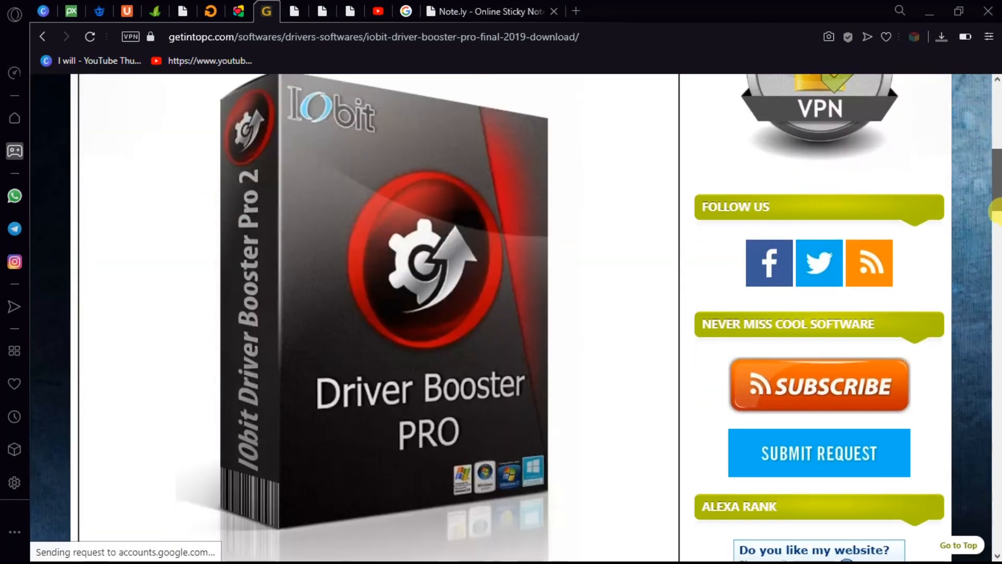
{"action": "scroll", "scroll_direction": "down", "scroll_amount": 3}
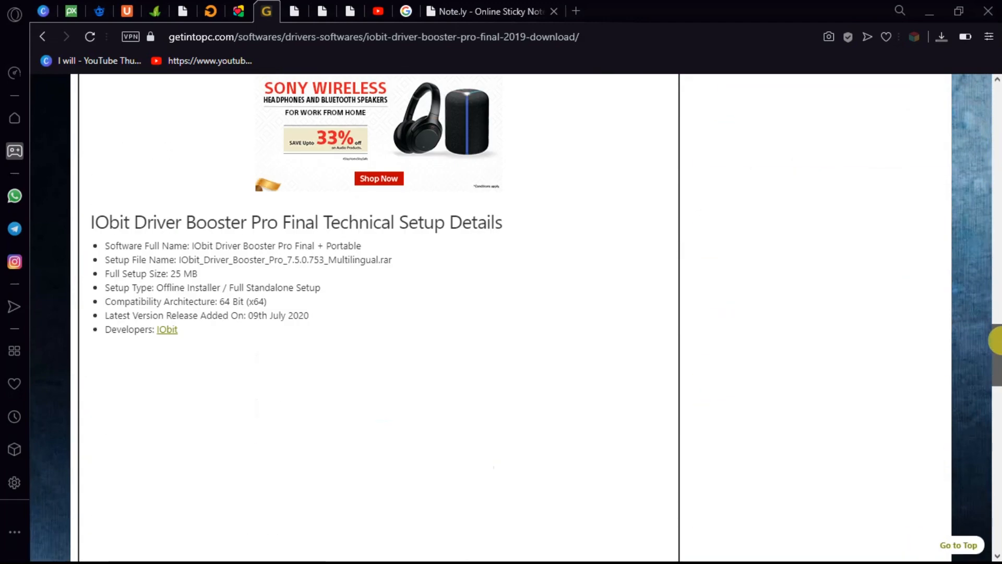
{"action": "scroll", "scroll_direction": "down", "scroll_amount": 3}
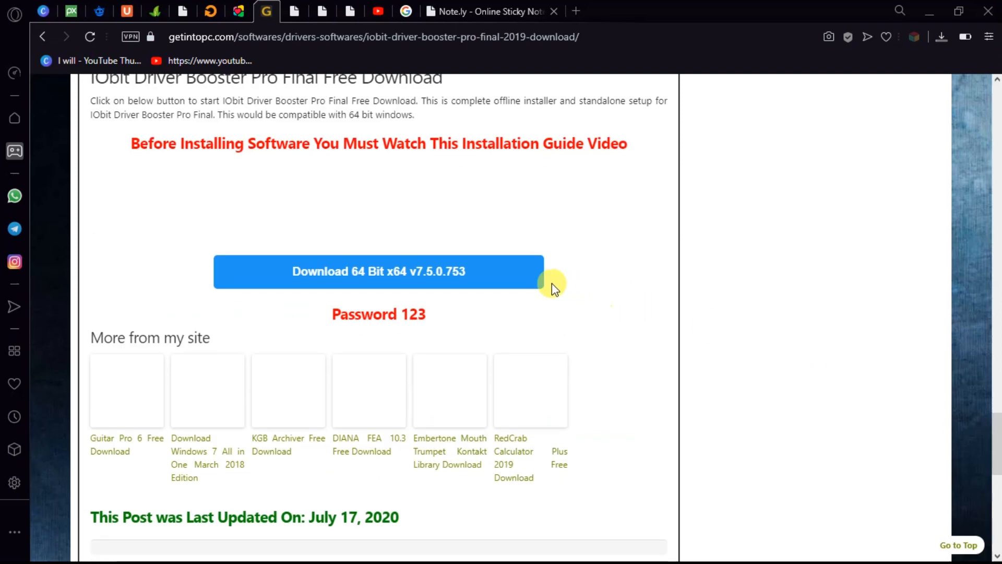
{"action": "left_click", "coordinate": [377, 271]}
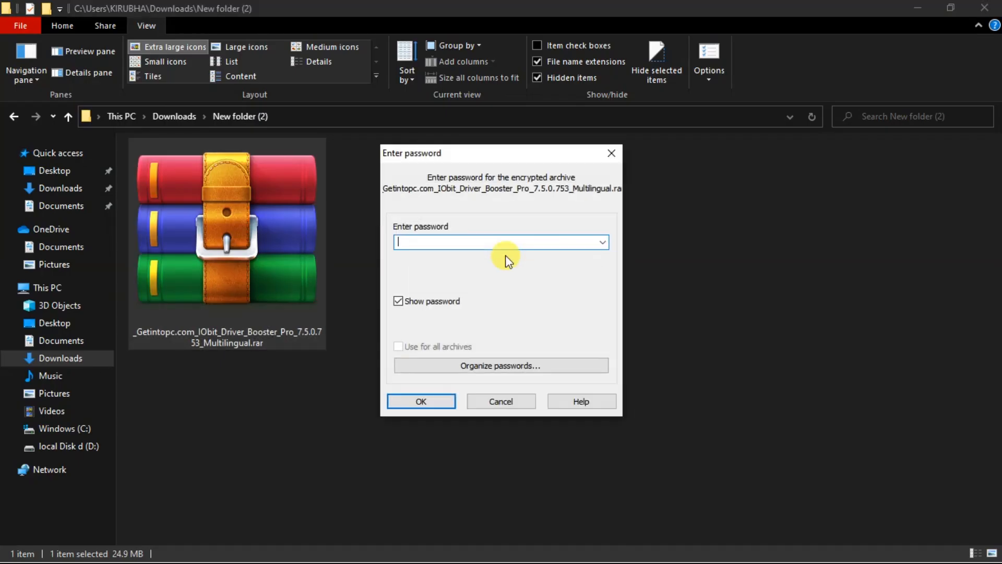
- Extract the downloaded archive with its password
{"action": "type", "text": "12"}
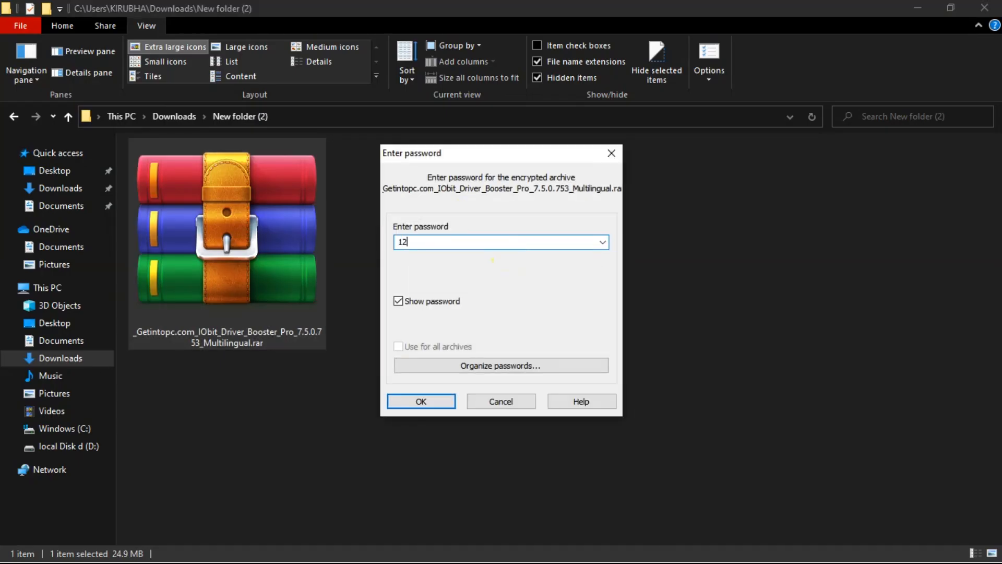
{"action": "left_click", "coordinate": [420, 401]}
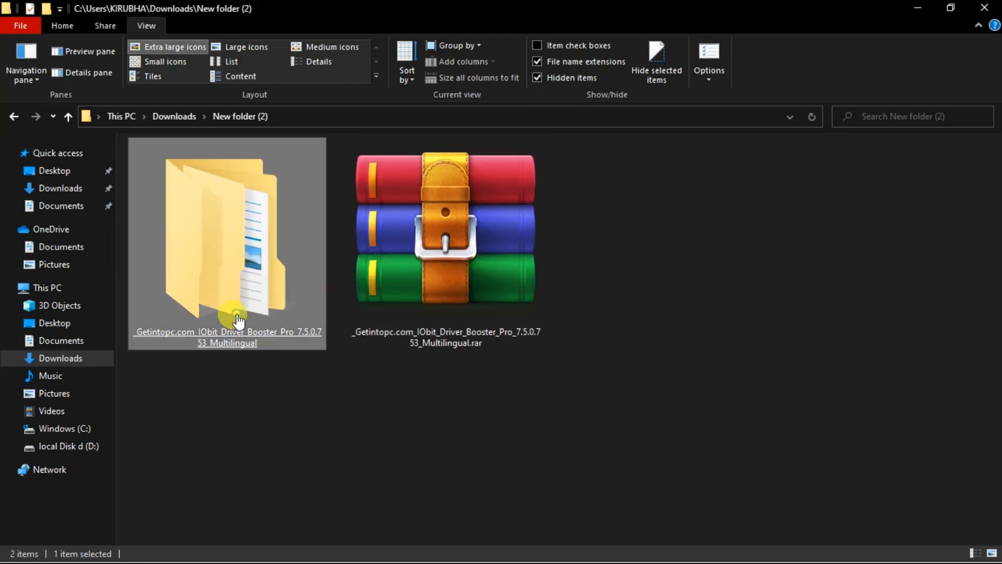
- Browse into the extracted Driver Booster Pro folders and launch driver_booster_setup.exe
{"action": "double_click", "coordinate": [227, 243]}
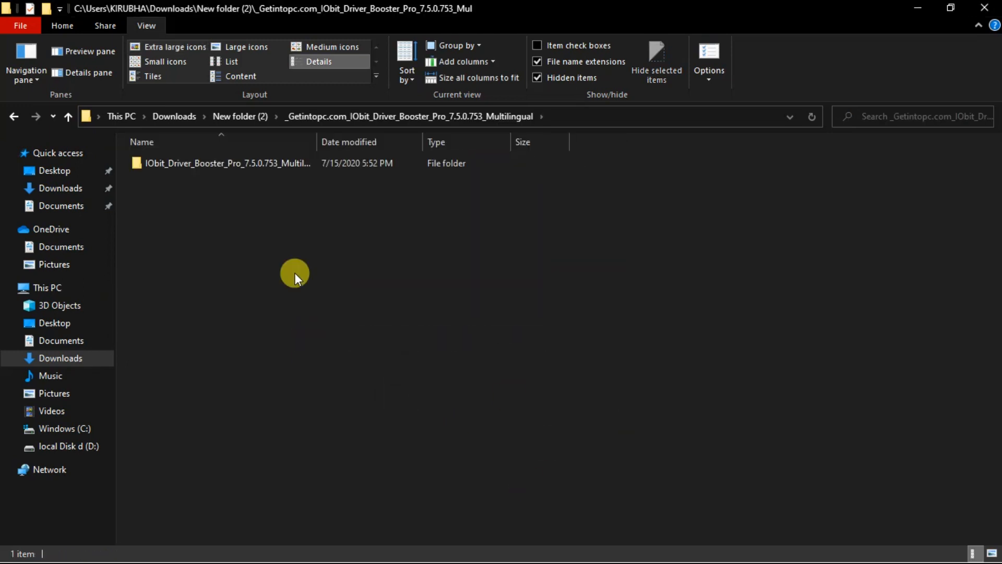
{"action": "left_click", "coordinate": [227, 163]}
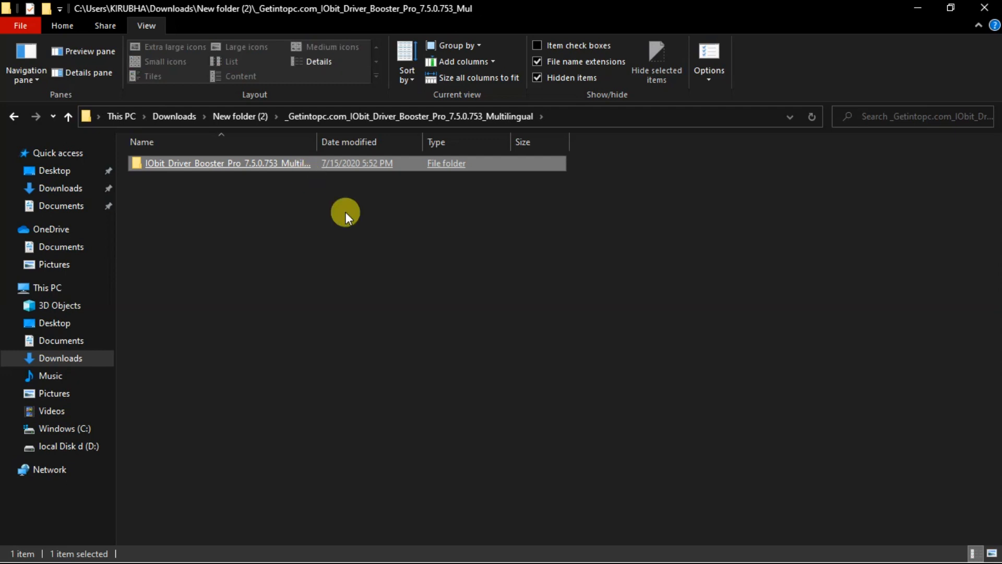
{"action": "double_click", "coordinate": [226, 163]}
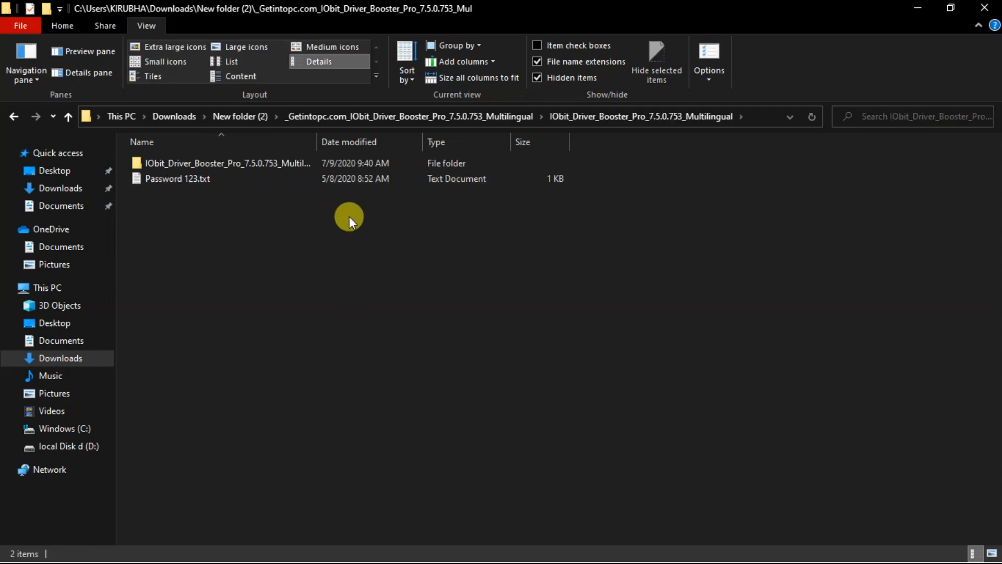
{"action": "left_click", "coordinate": [227, 163]}
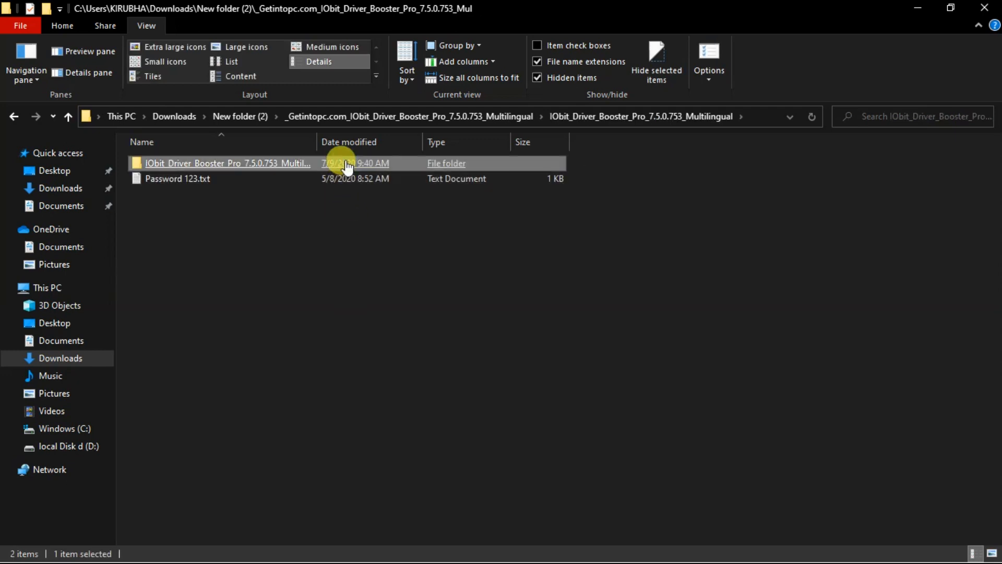
{"action": "double_click", "coordinate": [227, 163]}
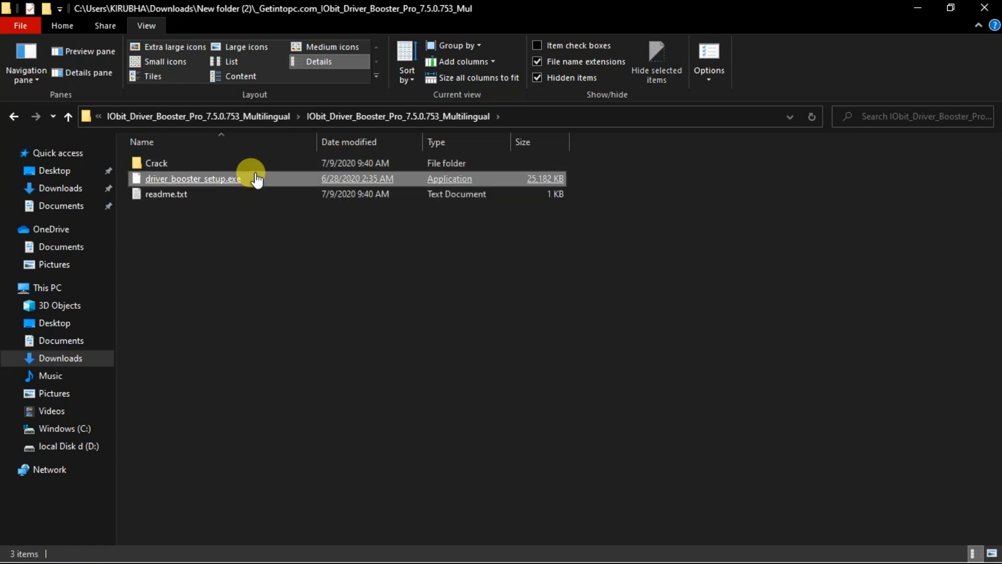
{"action": "left_click", "coordinate": [192, 178]}
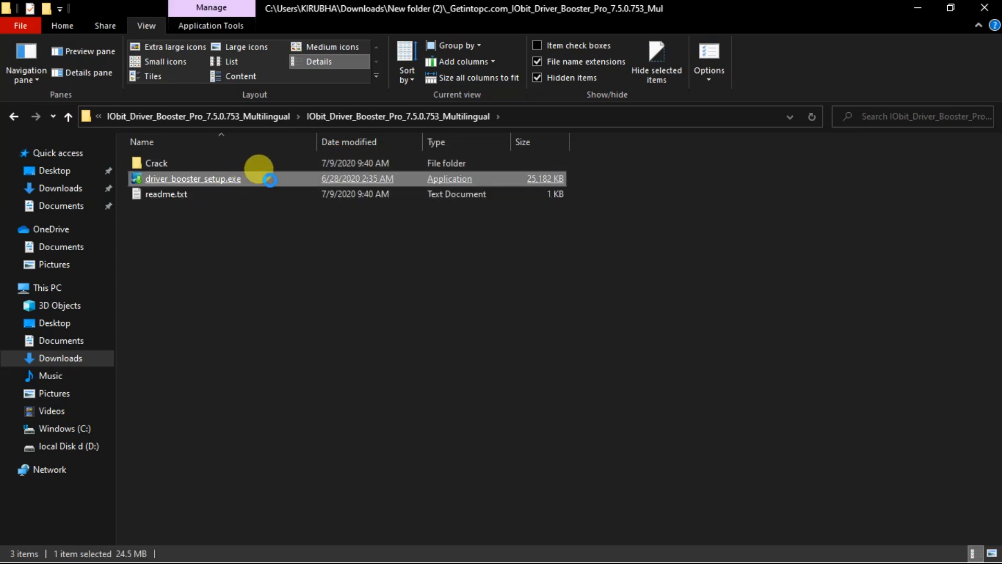
- Run driver_booster_setup.exe as administrator and decline the IObit newsletter offer
{"action": "right_click", "coordinate": [192, 178]}
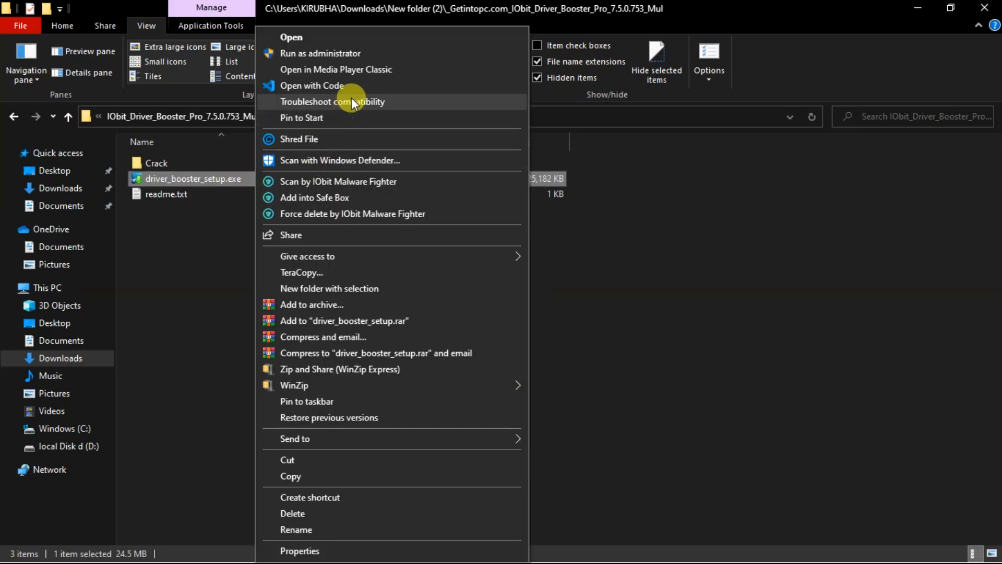
{"action": "left_click", "coordinate": [320, 53]}
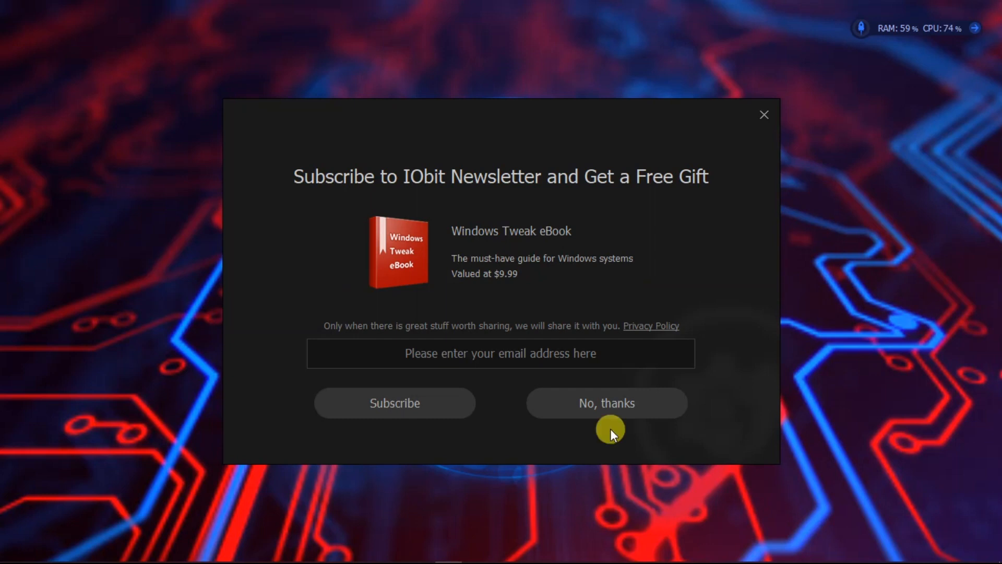
{"action": "left_click", "coordinate": [606, 402]}
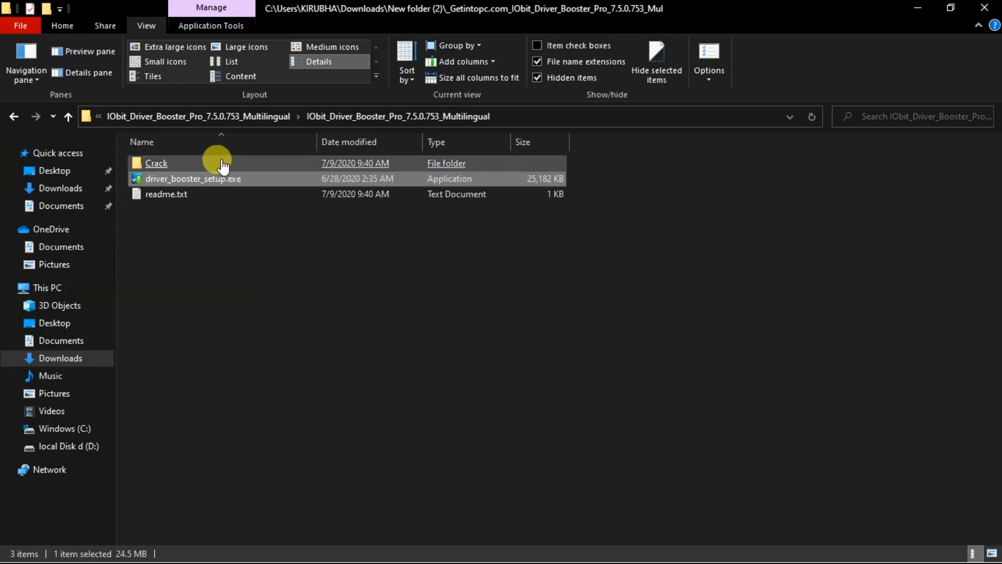
- Copy Loader-IDB.exe from the Crack folder
{"action": "double_click", "coordinate": [156, 163]}
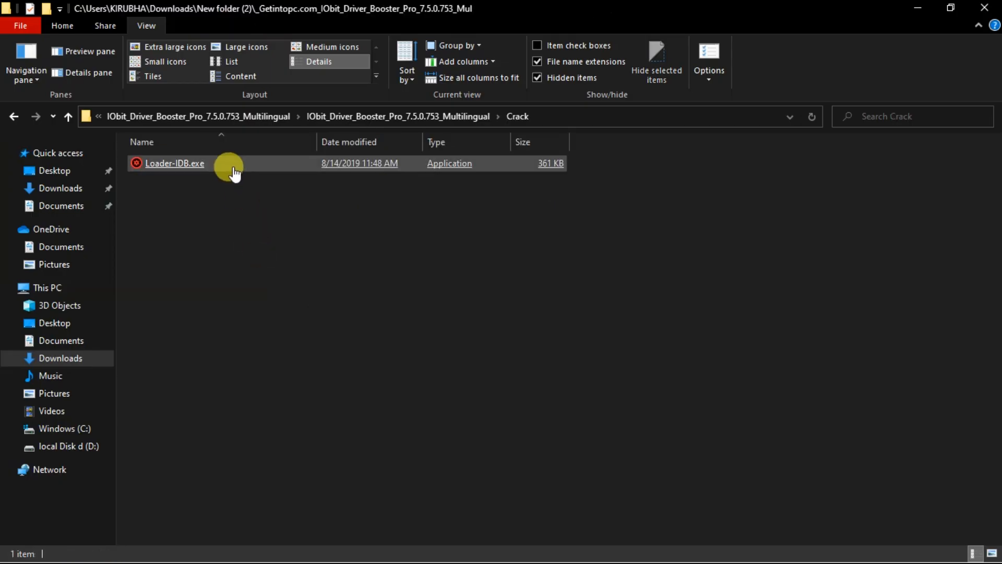
{"action": "right_click", "coordinate": [174, 162]}
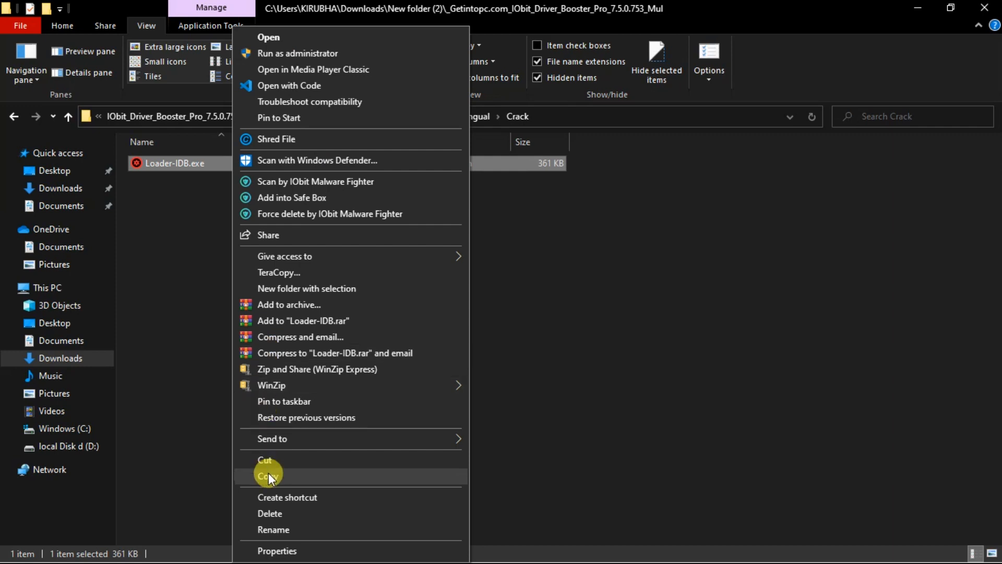
{"action": "left_click", "coordinate": [268, 476]}
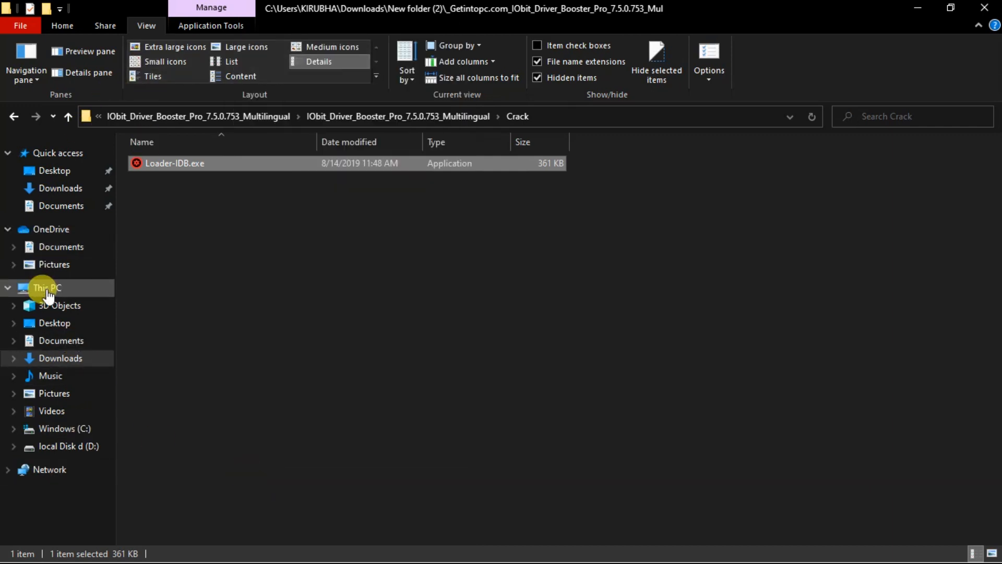
- Paste Loader-IDB.exe into C:\Program Files (x86)\IObit\Driver Booster\7.5.0 with administrator permission
{"action": "left_click", "coordinate": [47, 288]}
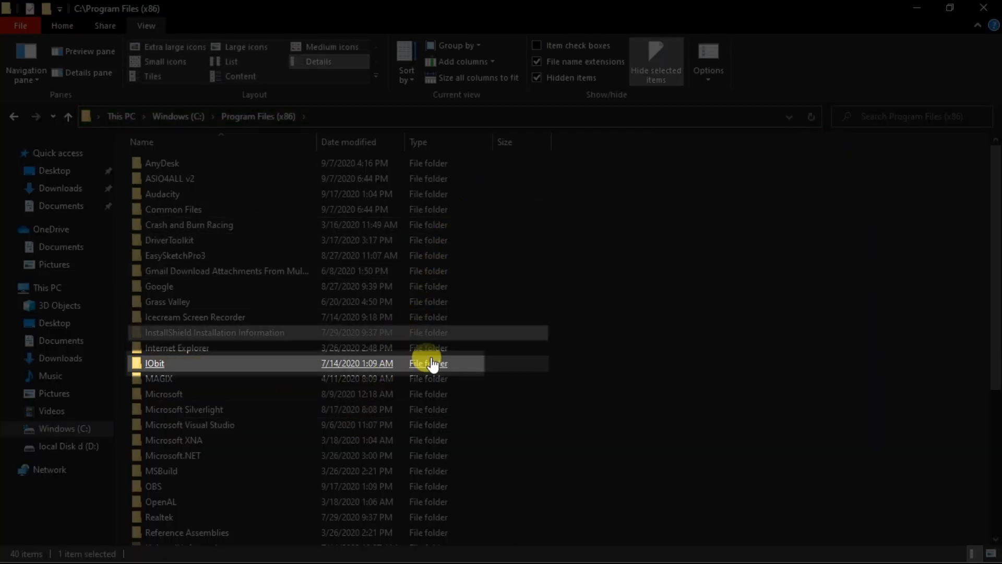
{"action": "double_click", "coordinate": [154, 363]}
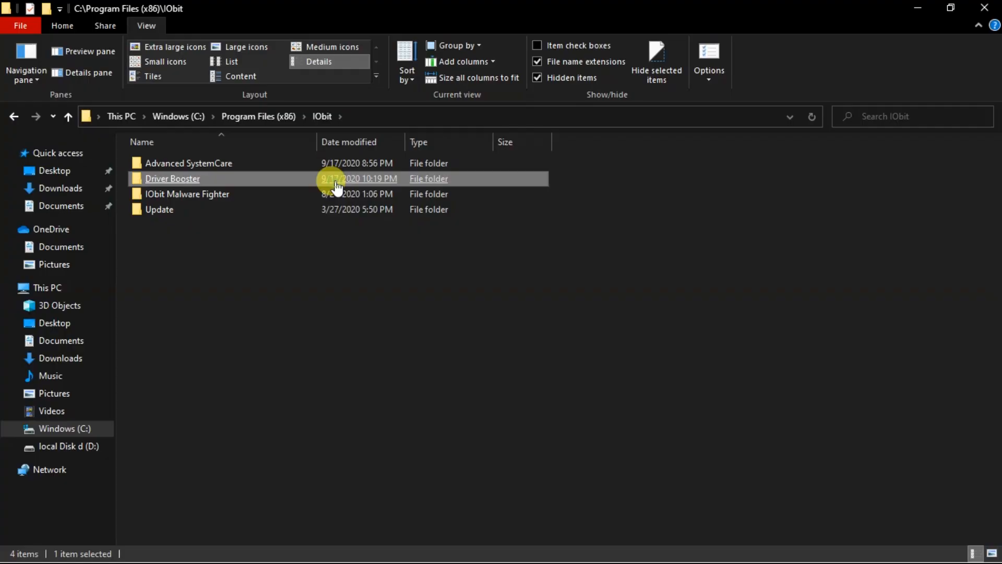
{"action": "double_click", "coordinate": [172, 178]}
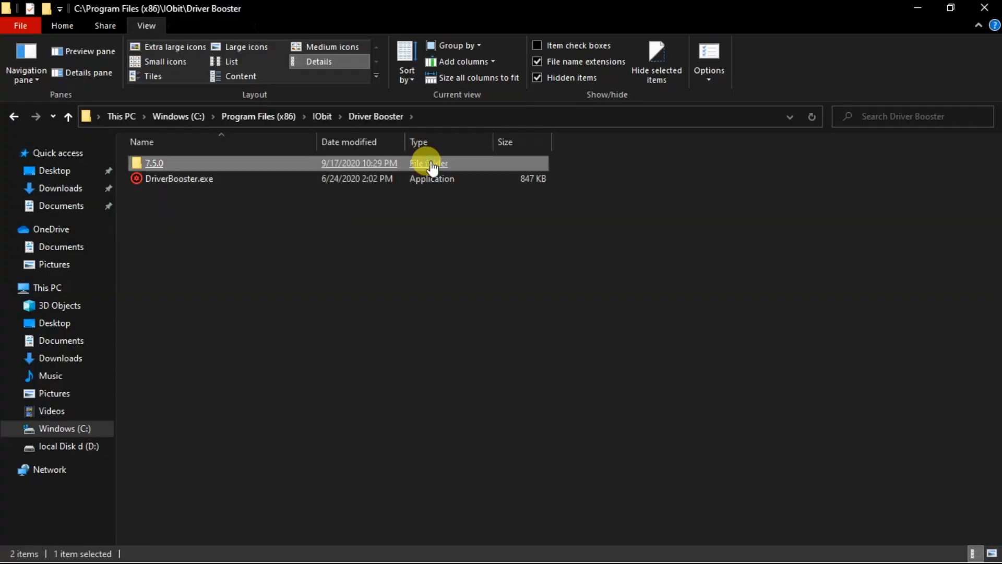
{"action": "double_click", "coordinate": [154, 163]}
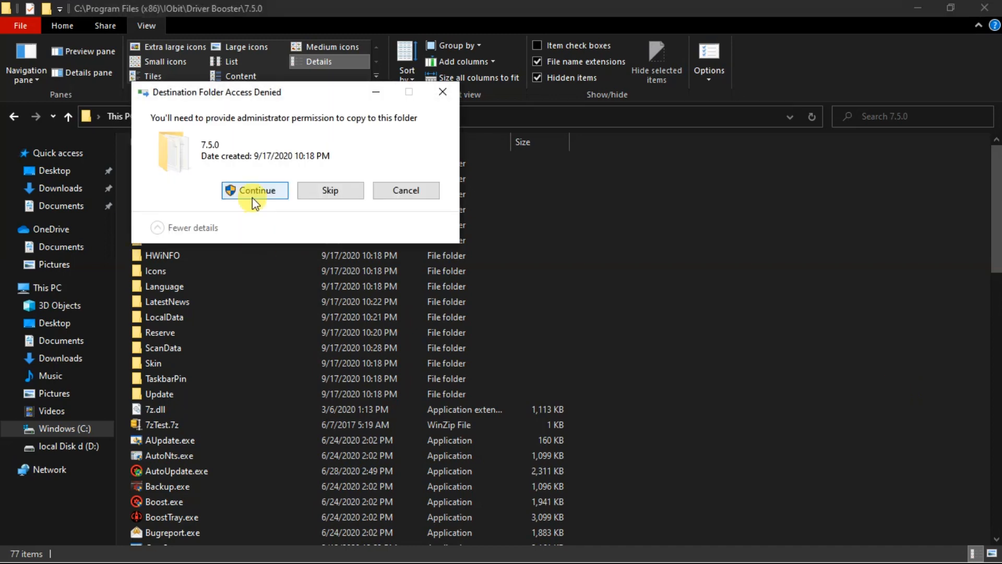
{"action": "left_click", "coordinate": [254, 189]}
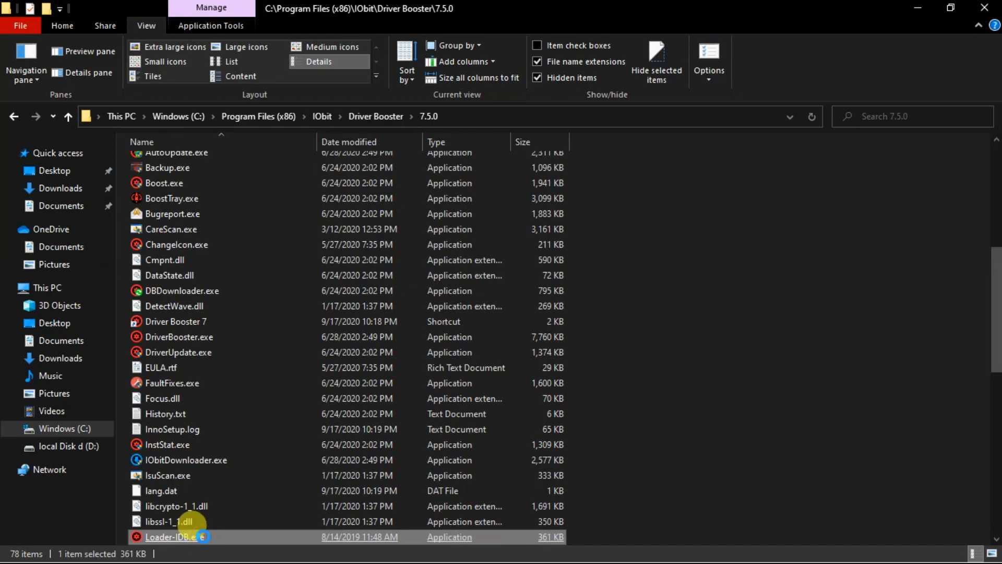
{"action": "right_click", "coordinate": [170, 536]}
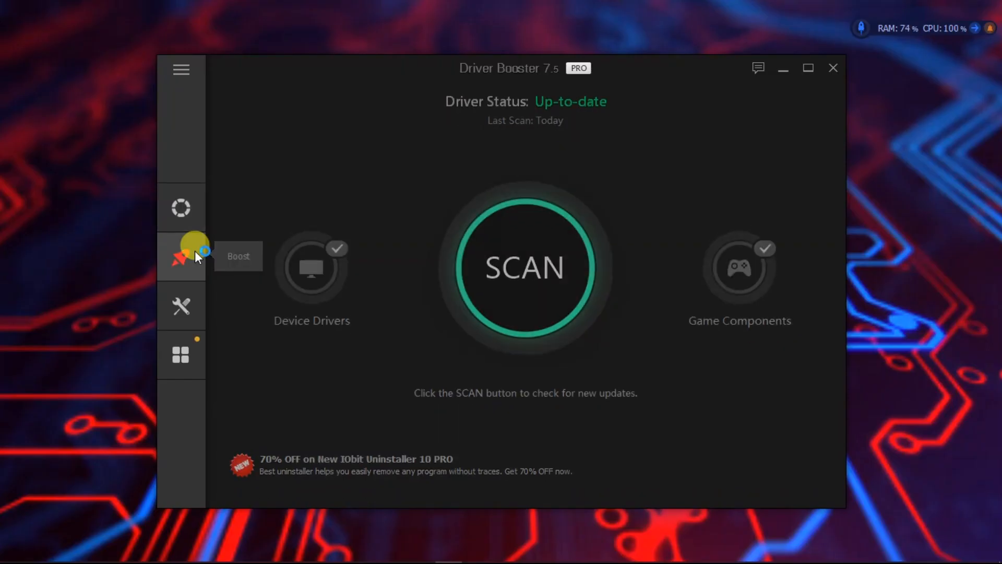
- Scan for outdated drivers and update the Realtek PCIe GbE network adapter driver
{"action": "left_click", "coordinate": [181, 256]}
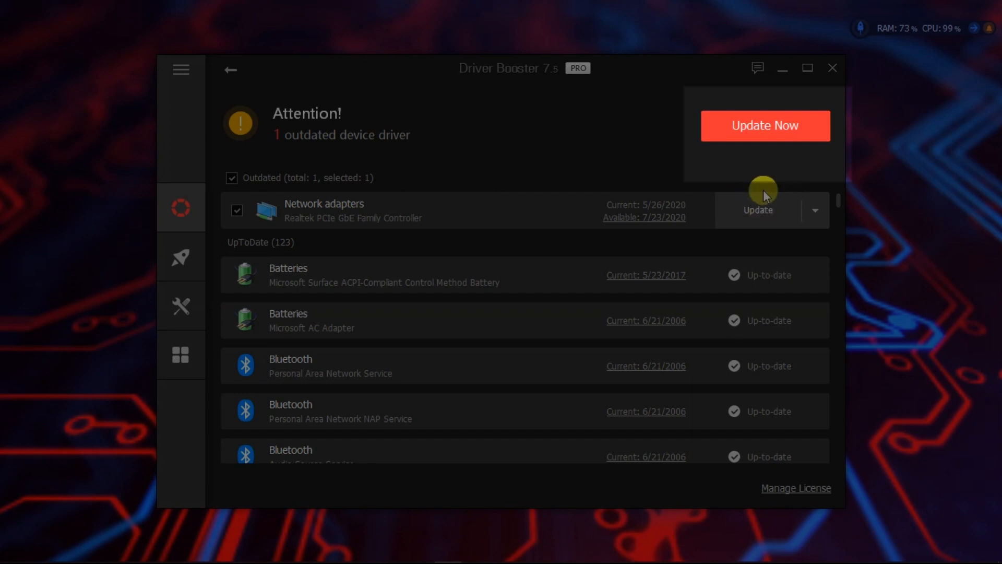
{"action": "left_click", "coordinate": [764, 126]}
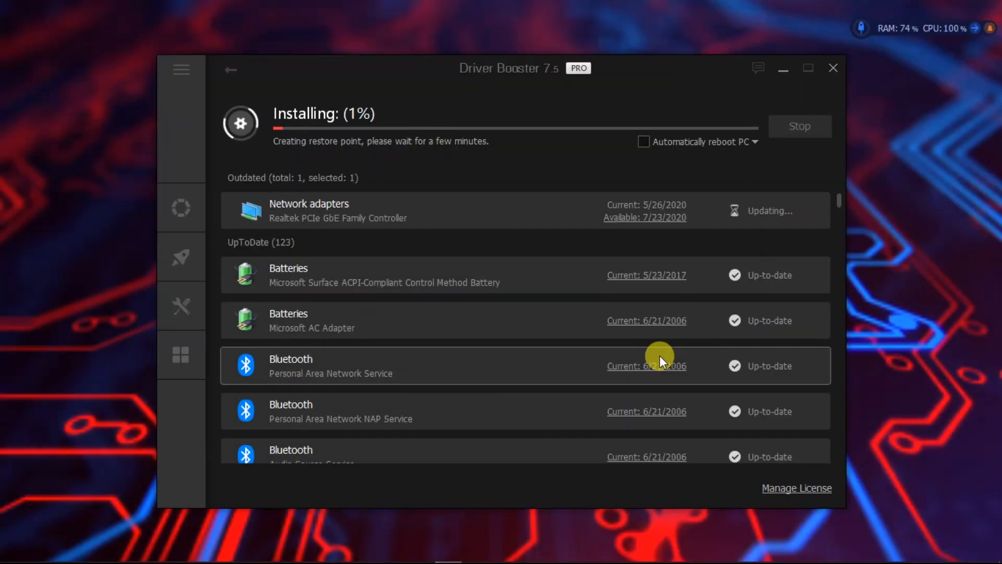
{"action": "mouse_move", "coordinate": [690, 337]}
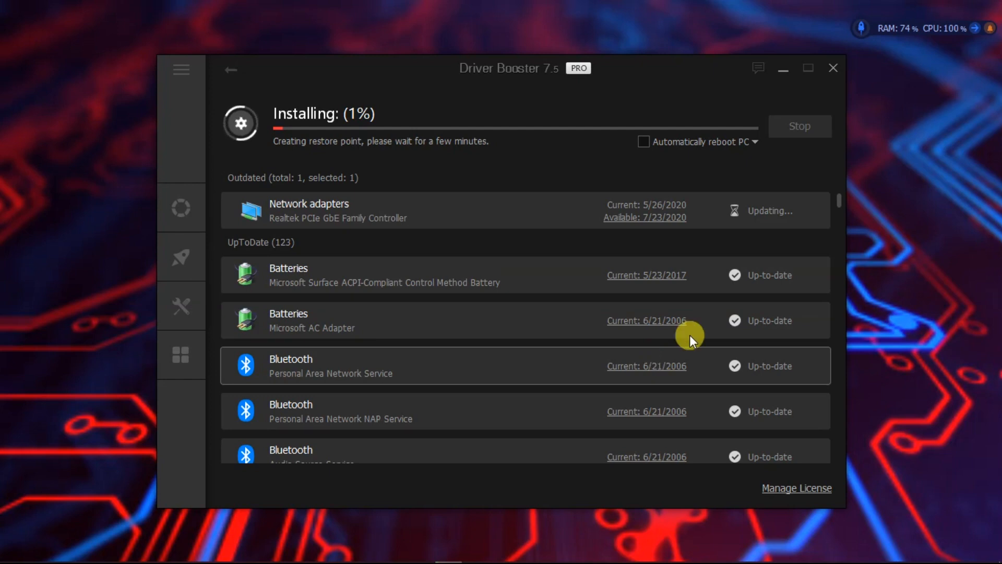
{"action": "mouse_move", "coordinate": [698, 73]}
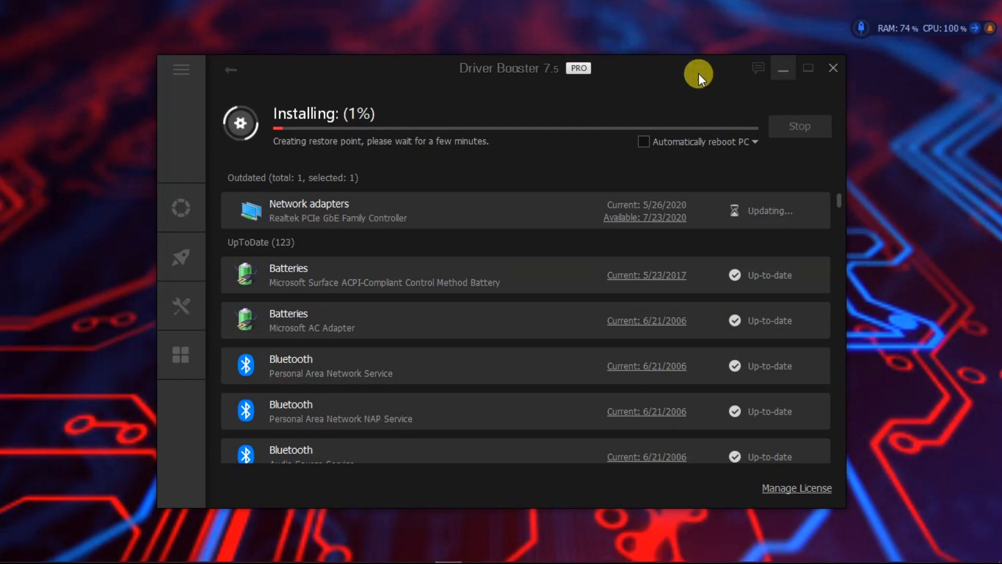